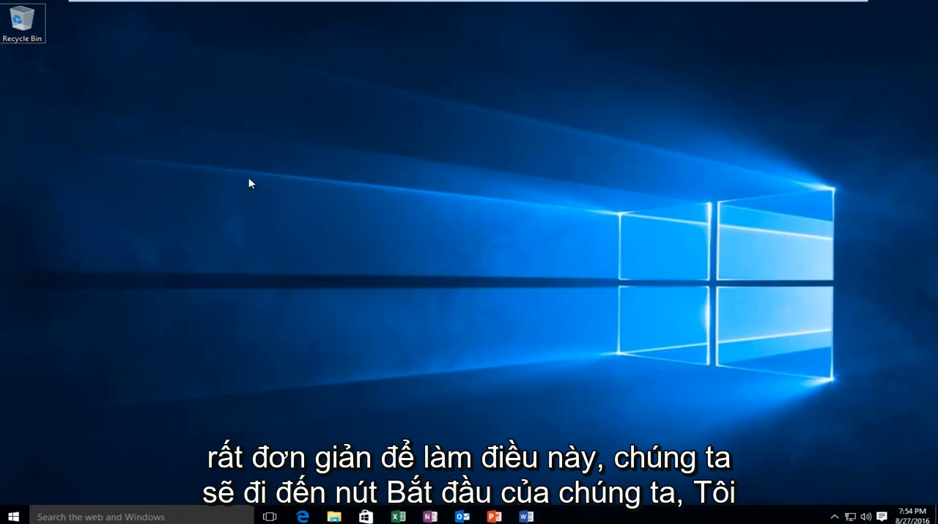
pyautogui.moveTo(77, 462)
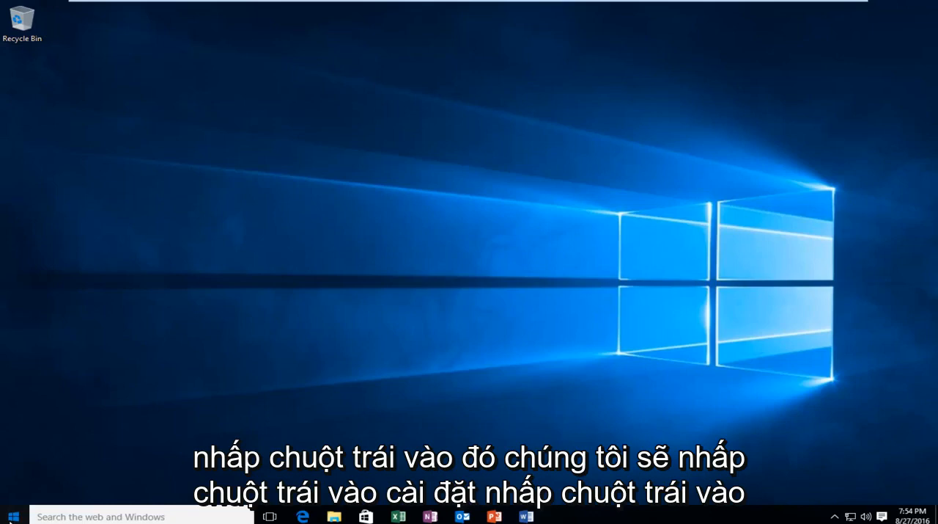
# Reach the System page of Settings from the Start menu, showing Display options
pyautogui.click(12, 516)
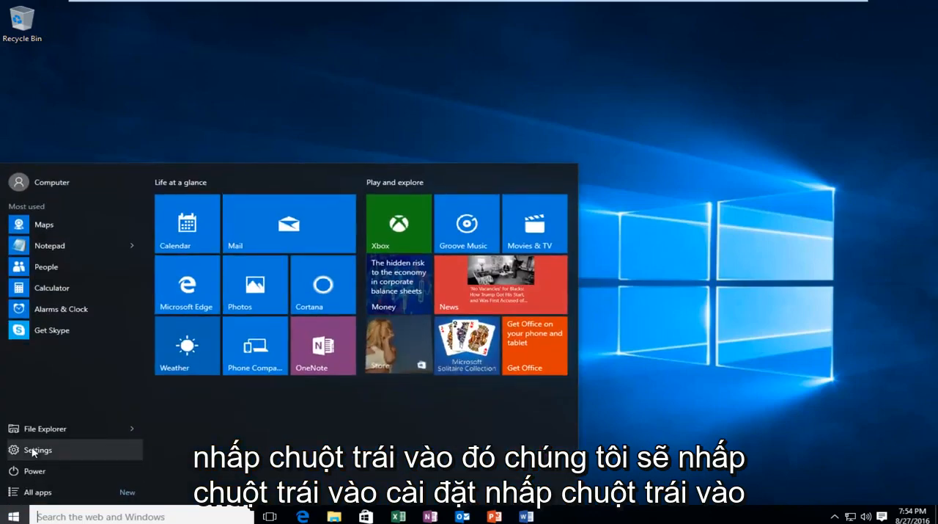
pyautogui.click(38, 448)
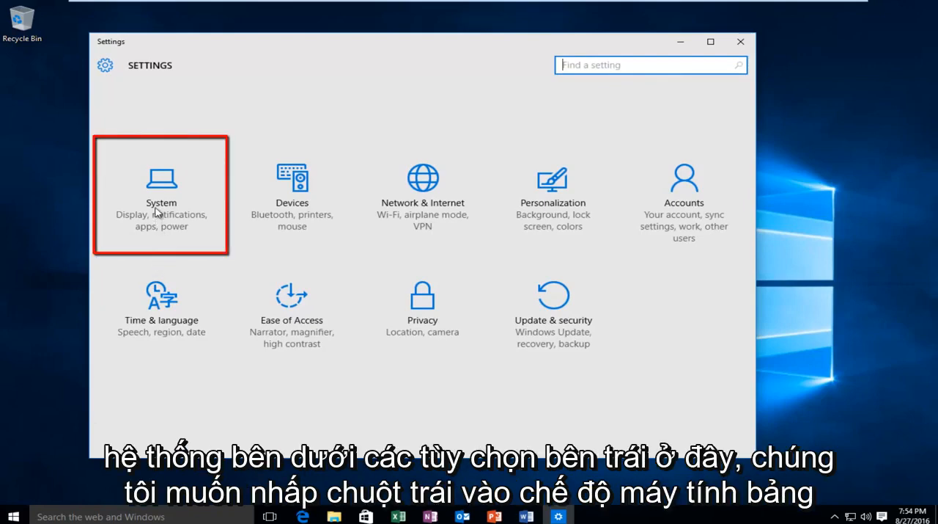
pyautogui.click(161, 191)
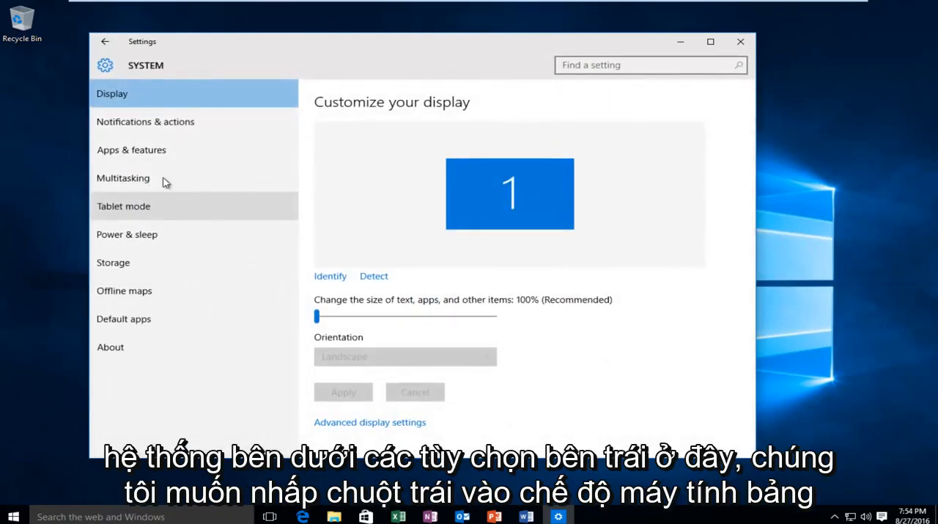
pyautogui.moveTo(165, 358)
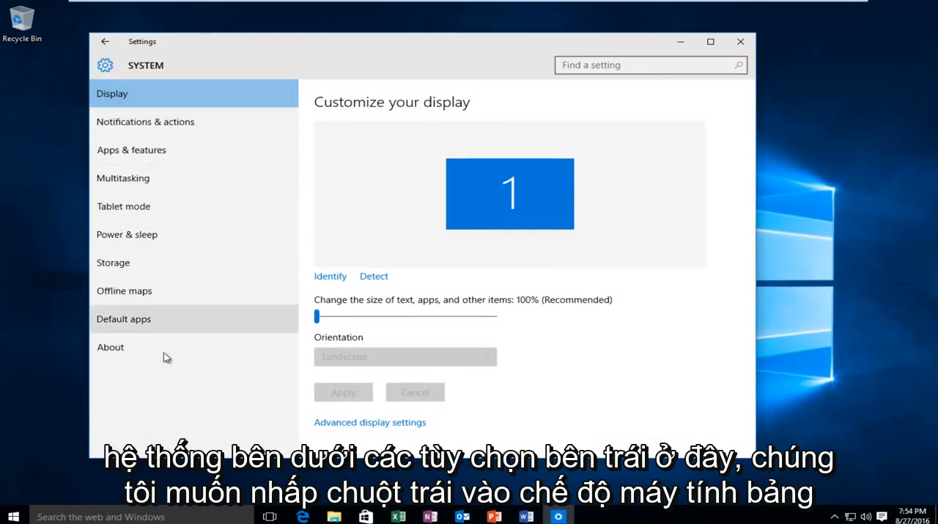
pyautogui.moveTo(123, 205)
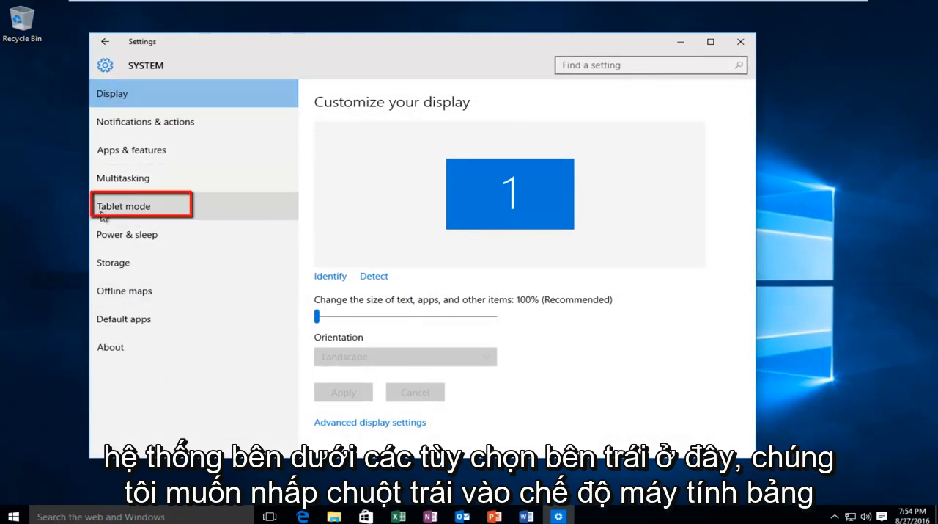
# Show the Tablet mode page from the System sidebar, with touch-friendly mode off
pyautogui.click(141, 205)
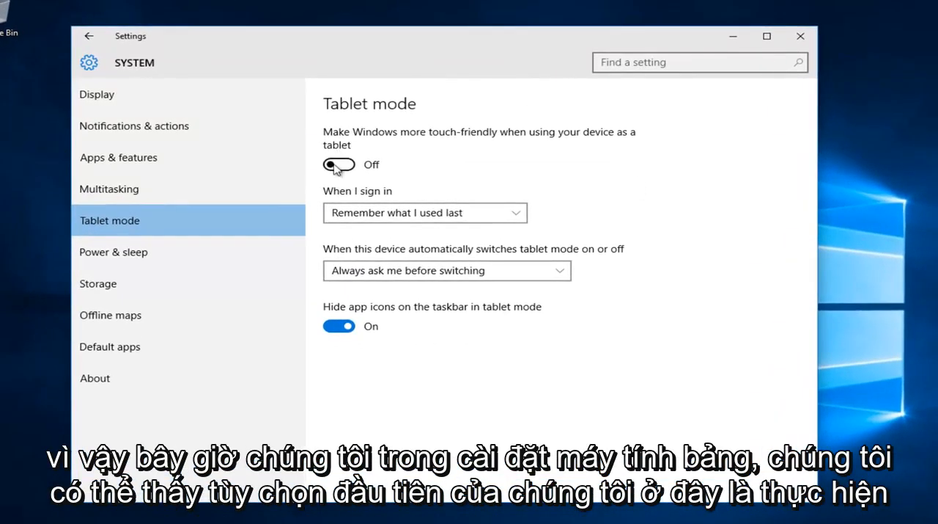
pyautogui.moveTo(395, 143)
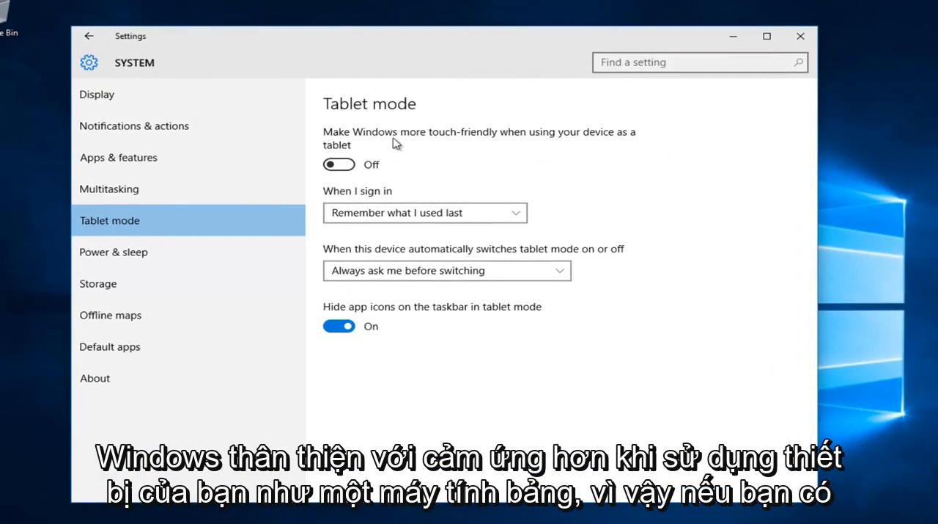
pyautogui.moveTo(525, 143)
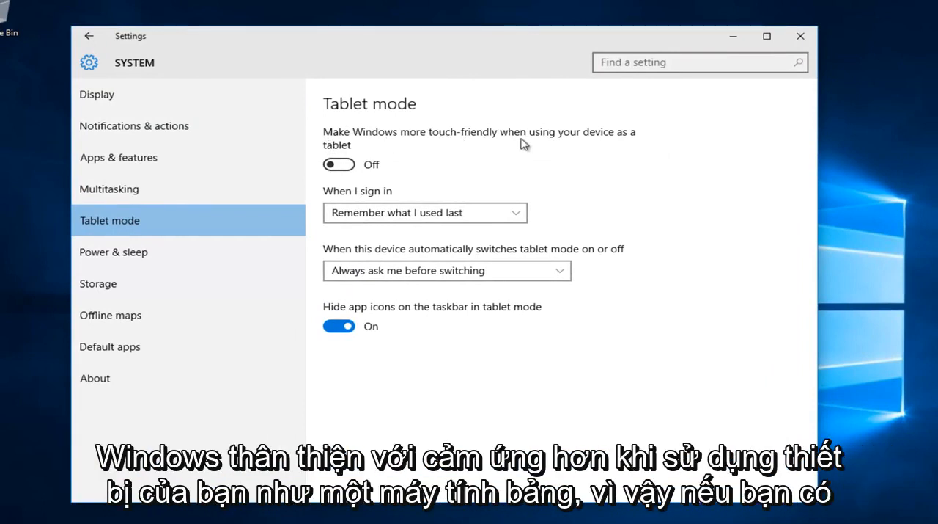
pyautogui.moveTo(387, 151)
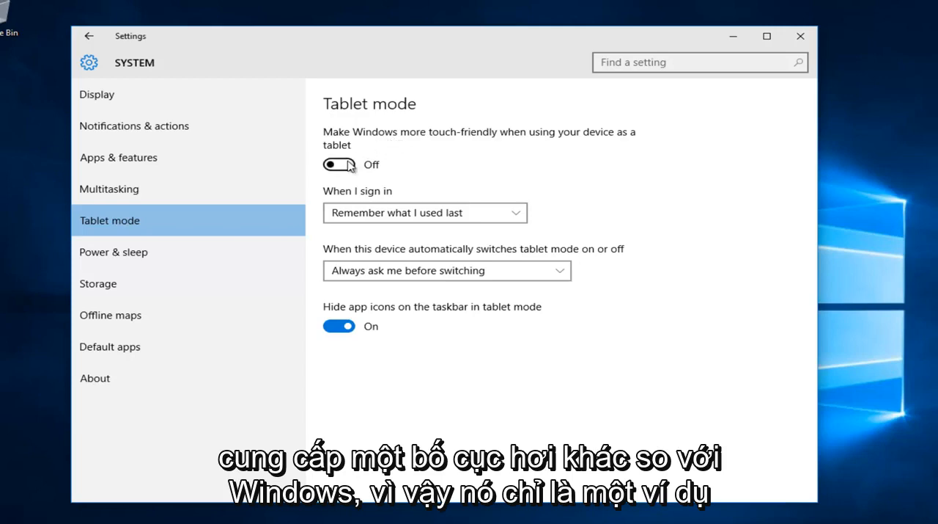
# Switch 'Make Windows more touch-friendly' to On, entering the full-screen tablet layout
pyautogui.click(339, 164)
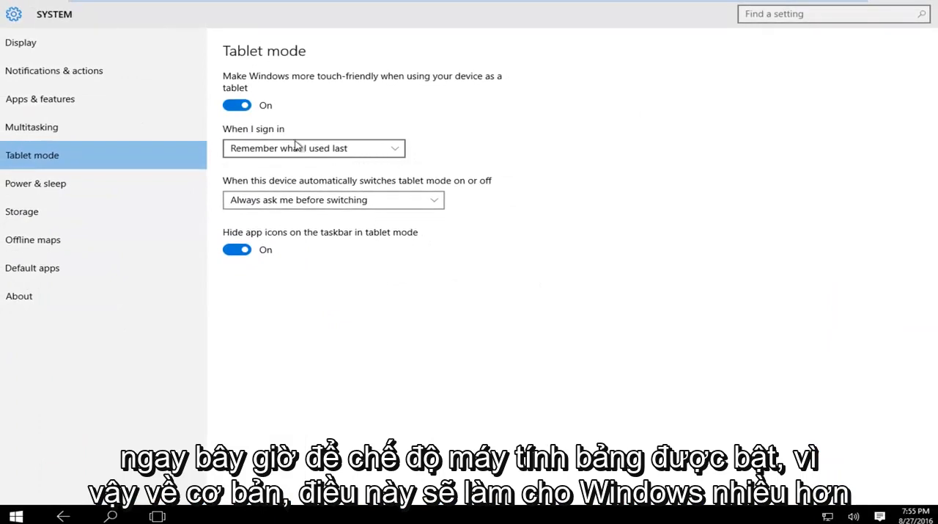
pyautogui.moveTo(410, 103)
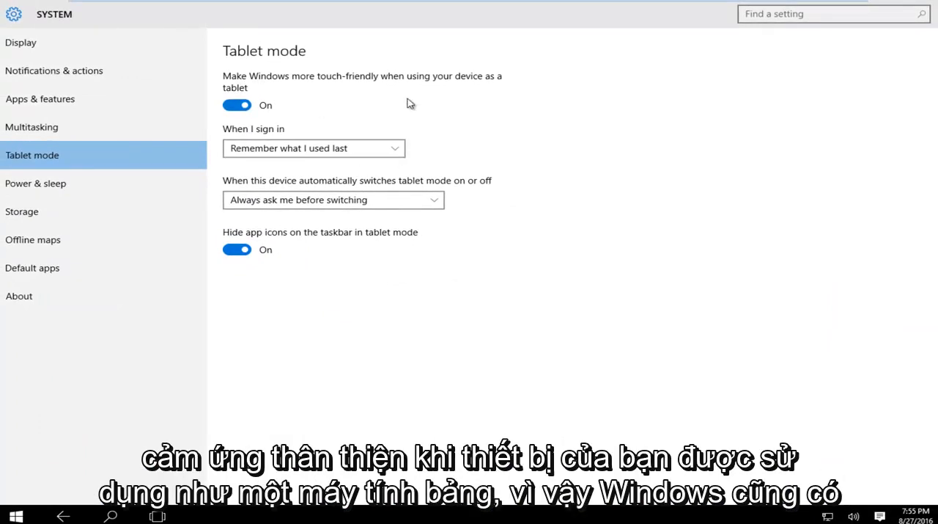
pyautogui.moveTo(263, 163)
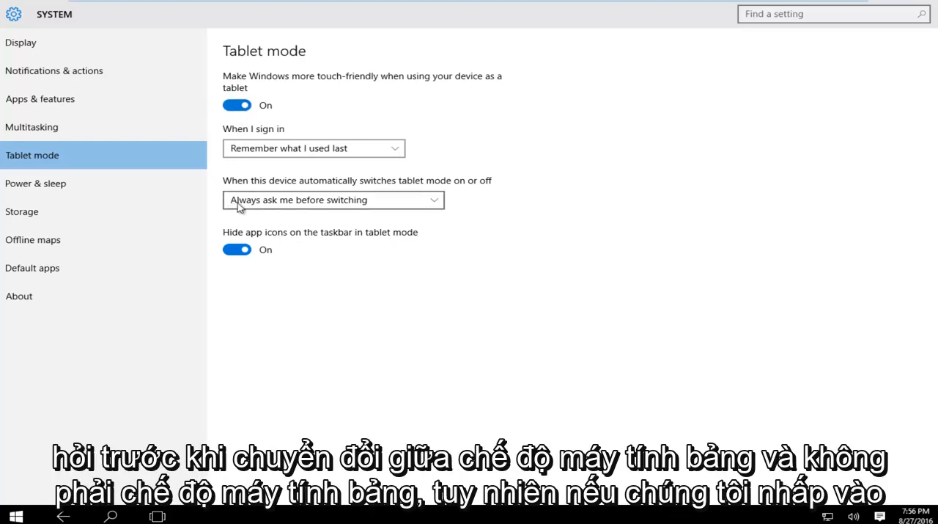
pyautogui.moveTo(320, 205)
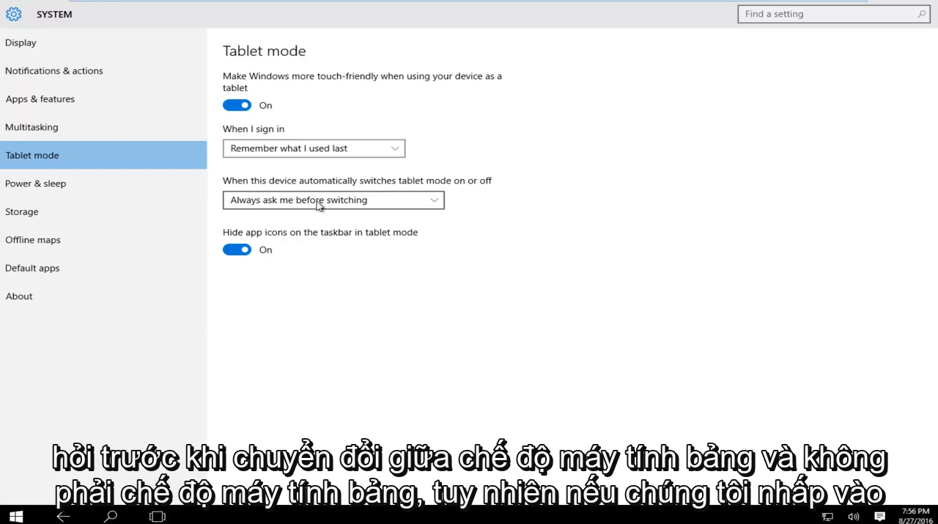
pyautogui.moveTo(459, 211)
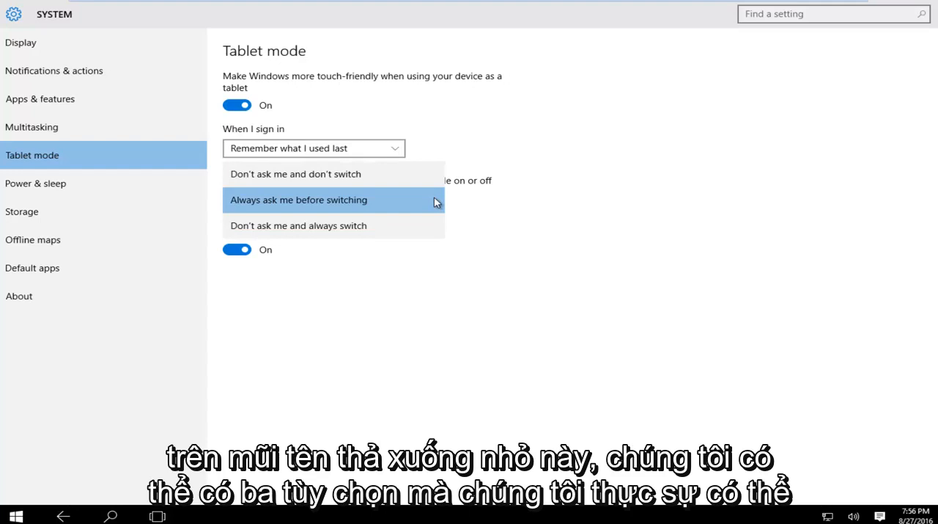
pyautogui.moveTo(252, 176)
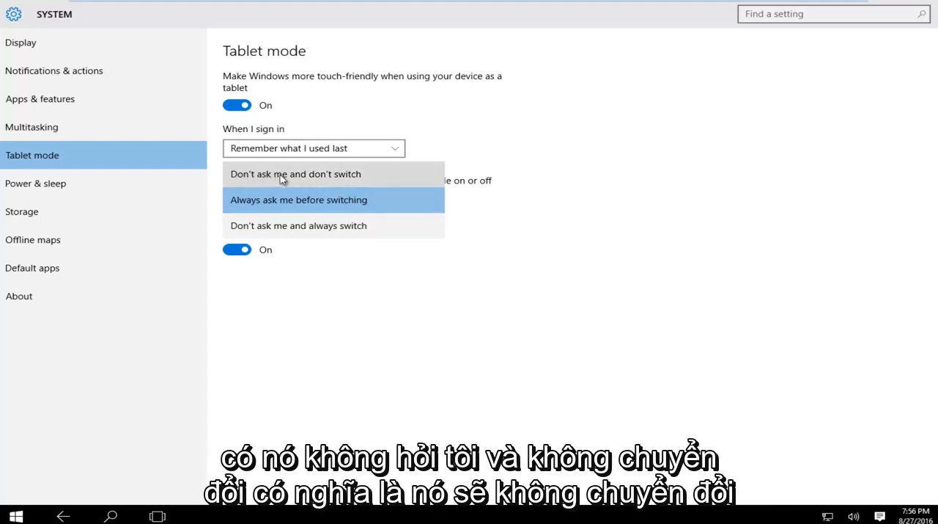
pyautogui.moveTo(313, 182)
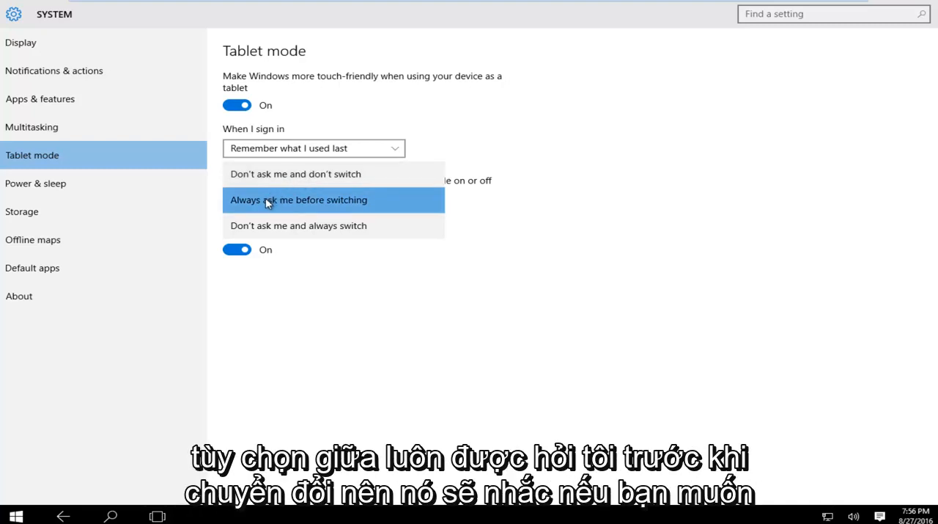
pyautogui.moveTo(278, 205)
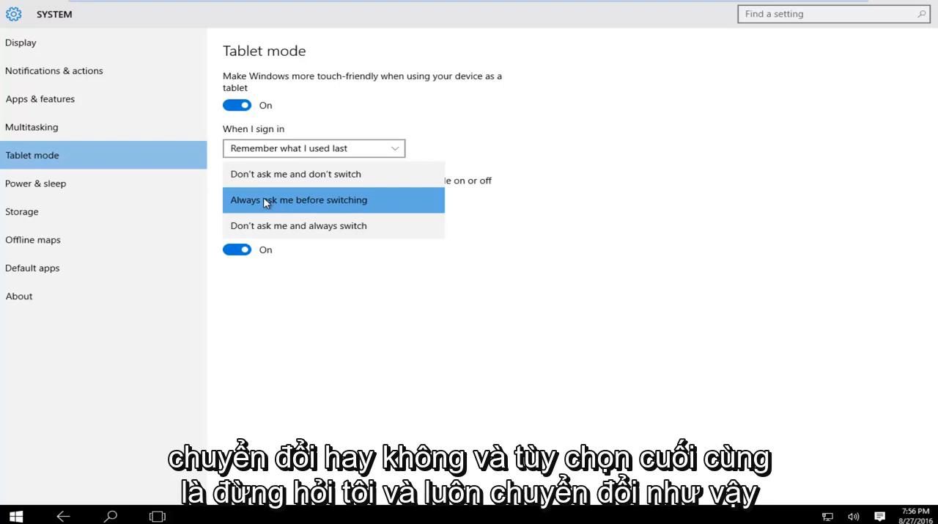
pyautogui.moveTo(247, 228)
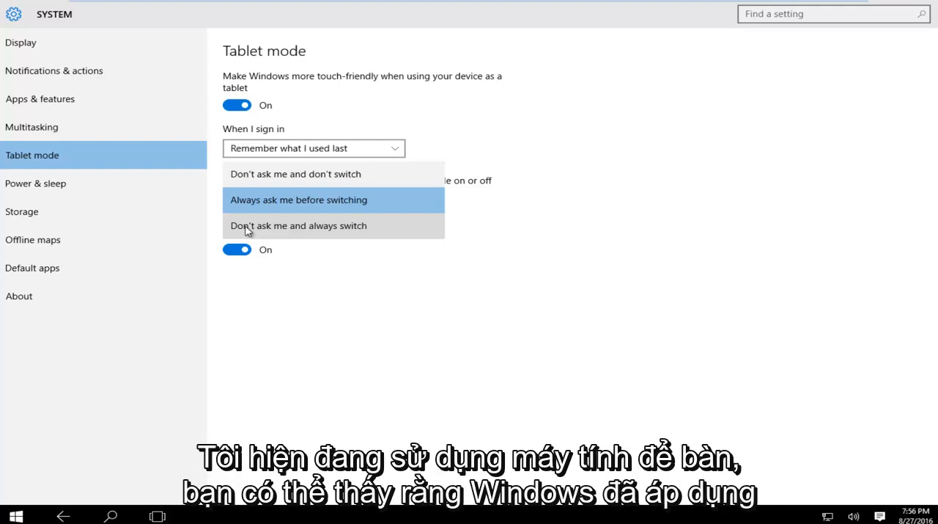
pyautogui.moveTo(249, 234)
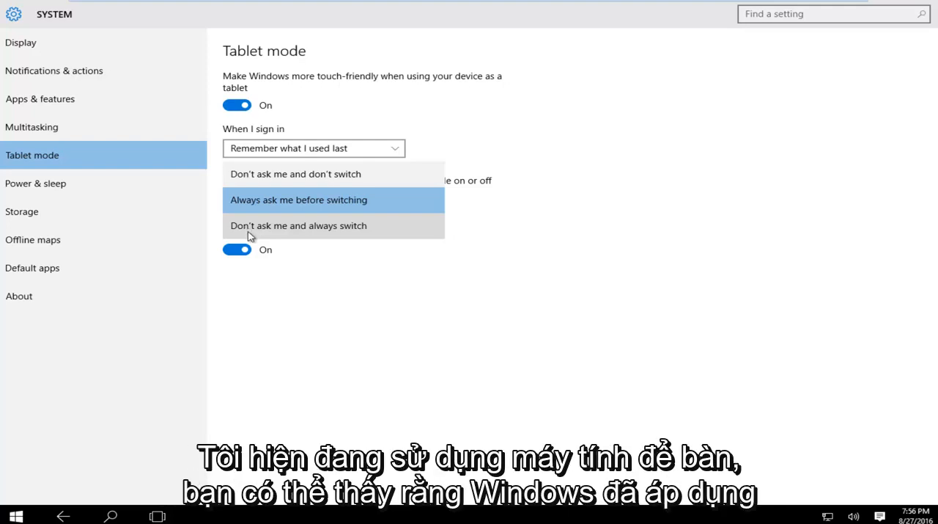
pyautogui.moveTo(525, 346)
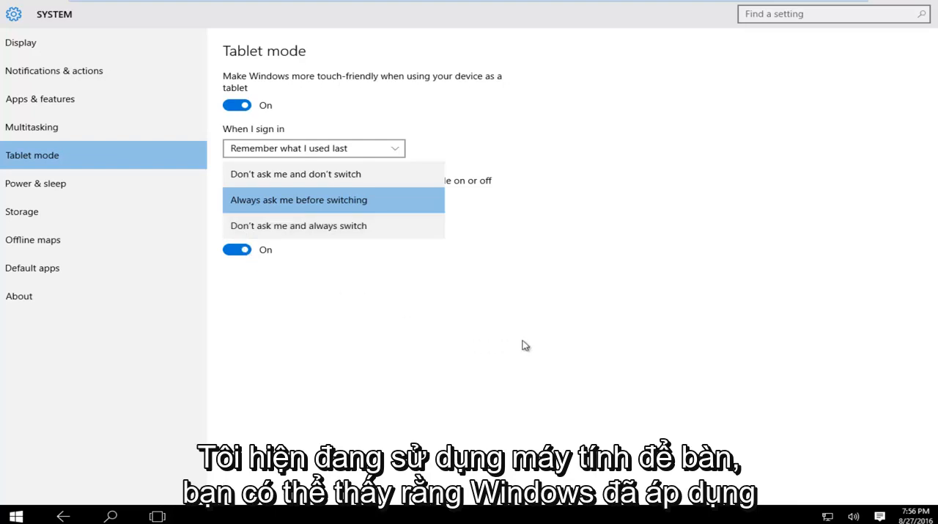
# Keep 'Always ask before switching', turn touch-friendly mode Off, and close Settings to the desktop
pyautogui.click(299, 200)
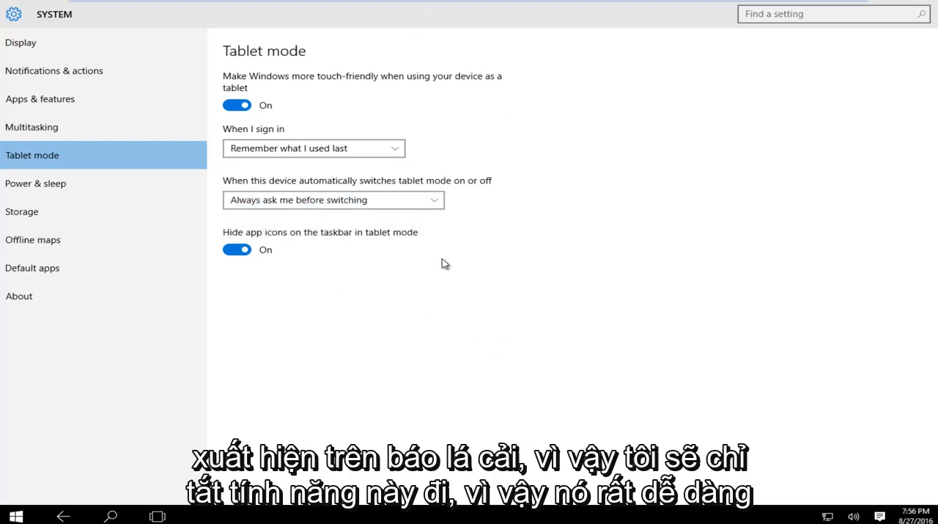
pyautogui.click(238, 106)
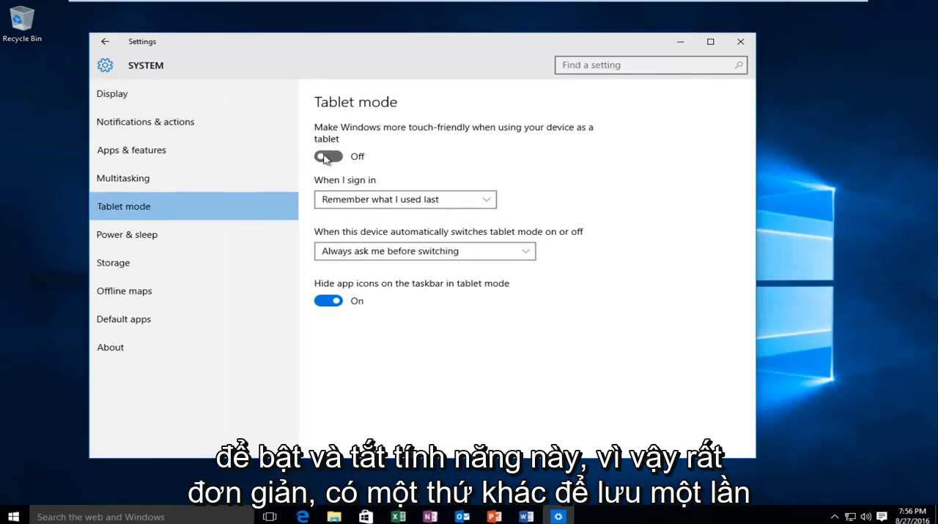
pyautogui.click(328, 156)
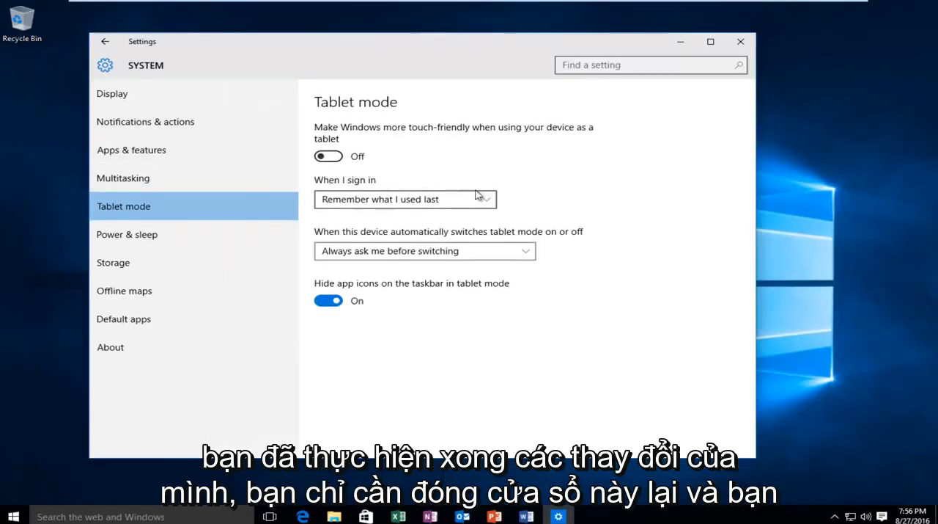
pyautogui.moveTo(739, 41)
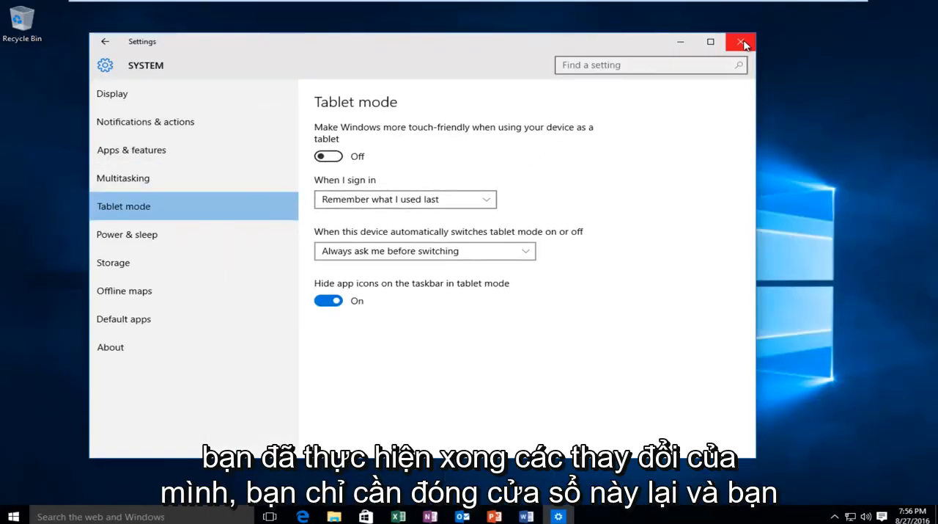
pyautogui.click(740, 41)
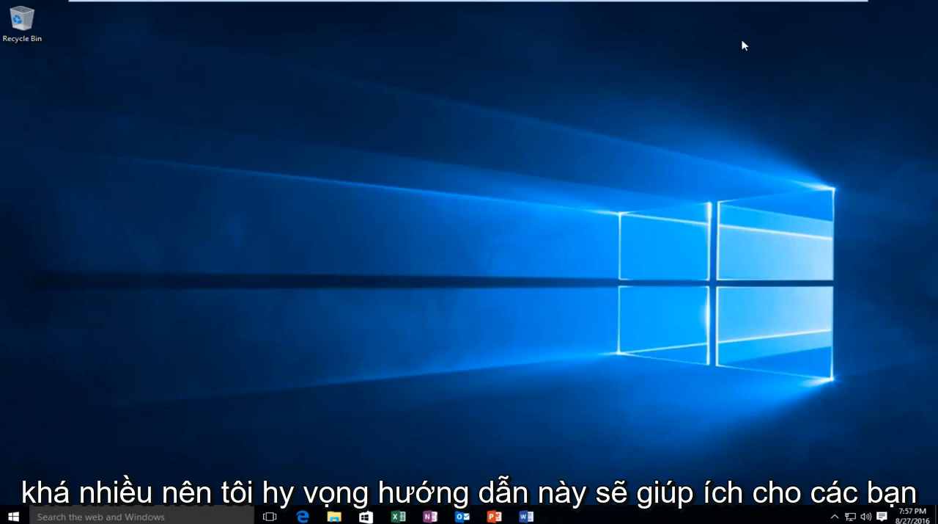